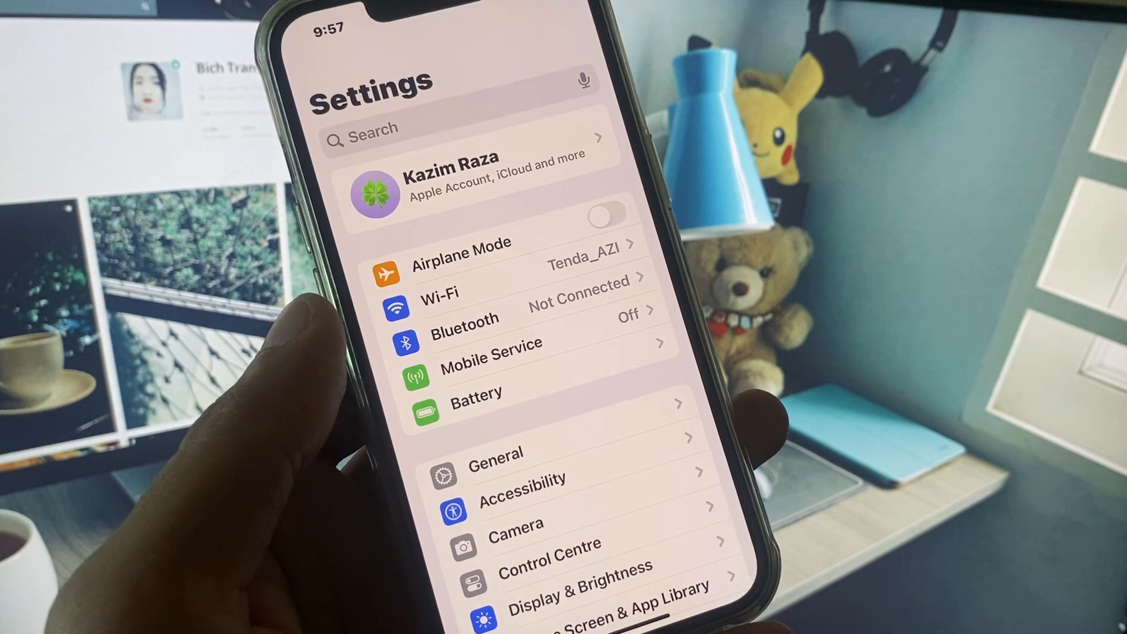
# Verify Set Automatically is on under Date & Time, then return to General
pyautogui.scroll(3)
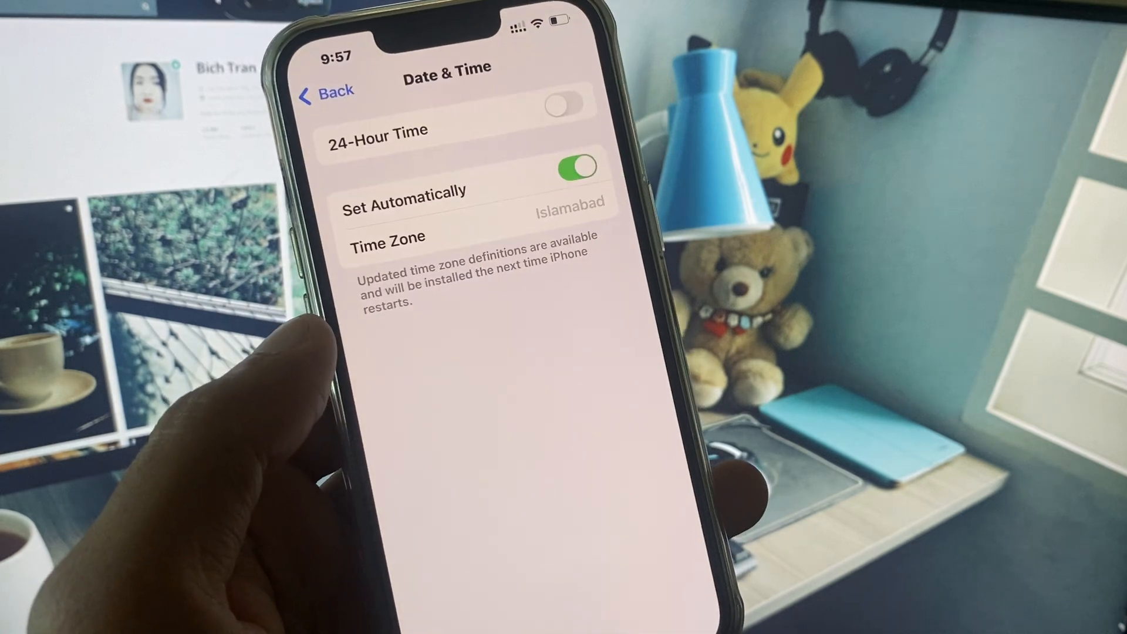
pyautogui.click(327, 88)
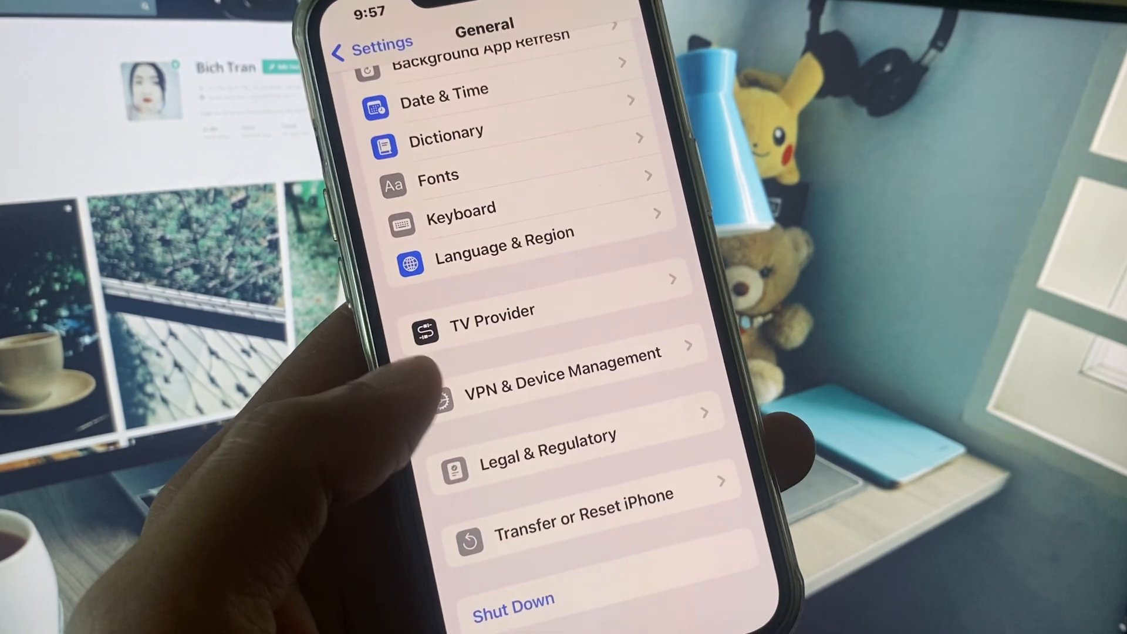
# Review Transfer or Reset iPhone under General, then go back to the main Settings list
pyautogui.scroll(-3)
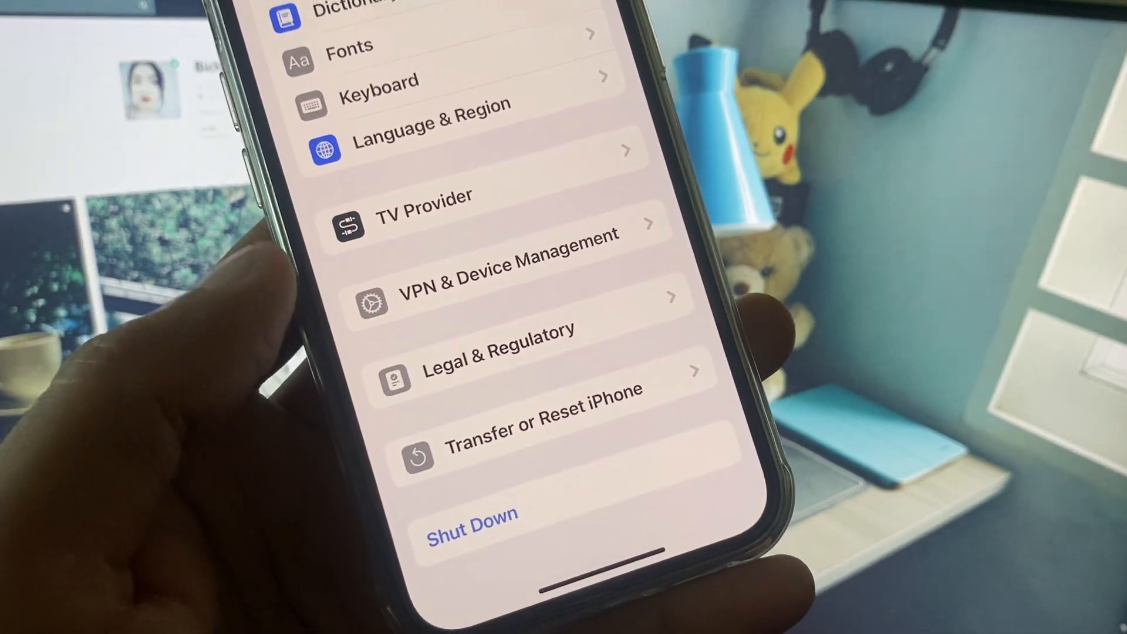
pyautogui.click(527, 431)
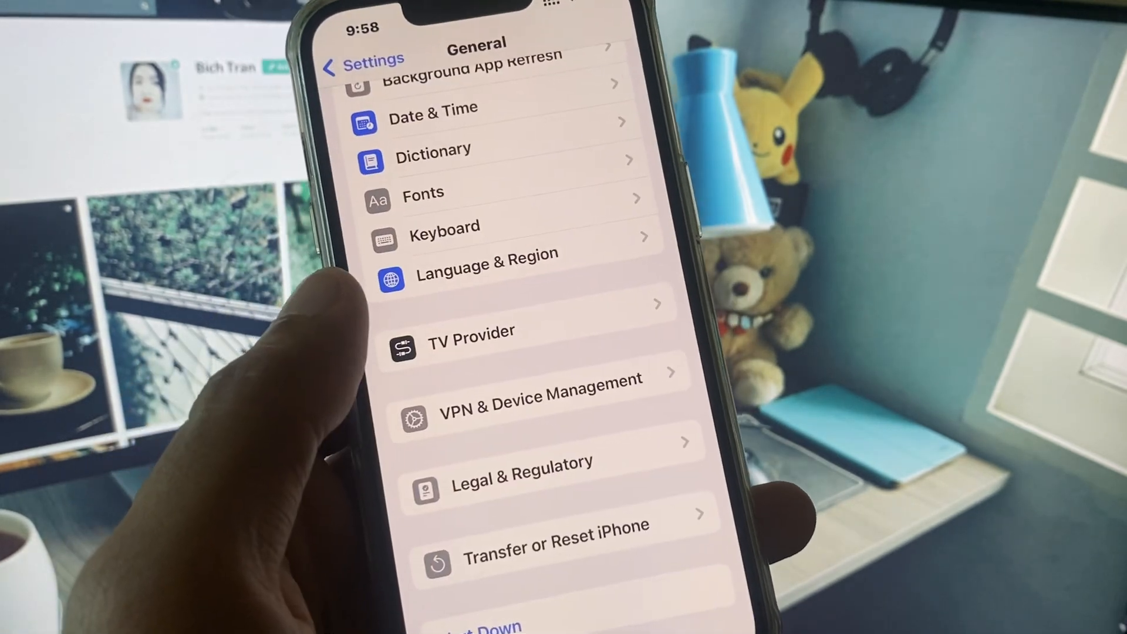
pyautogui.scroll(3)
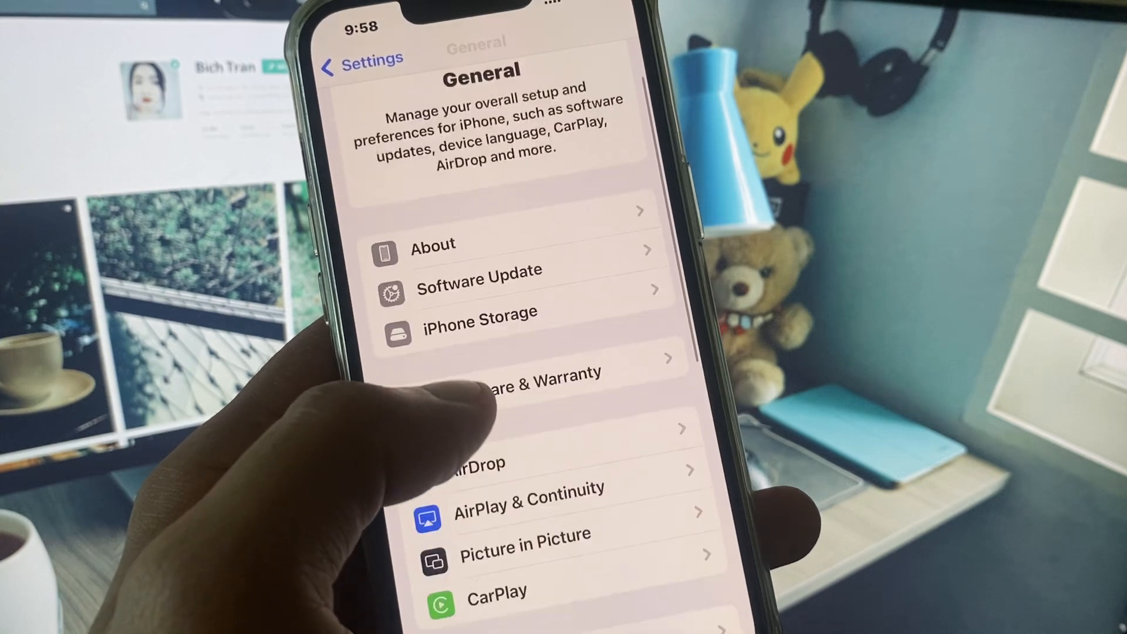
pyautogui.click(478, 287)
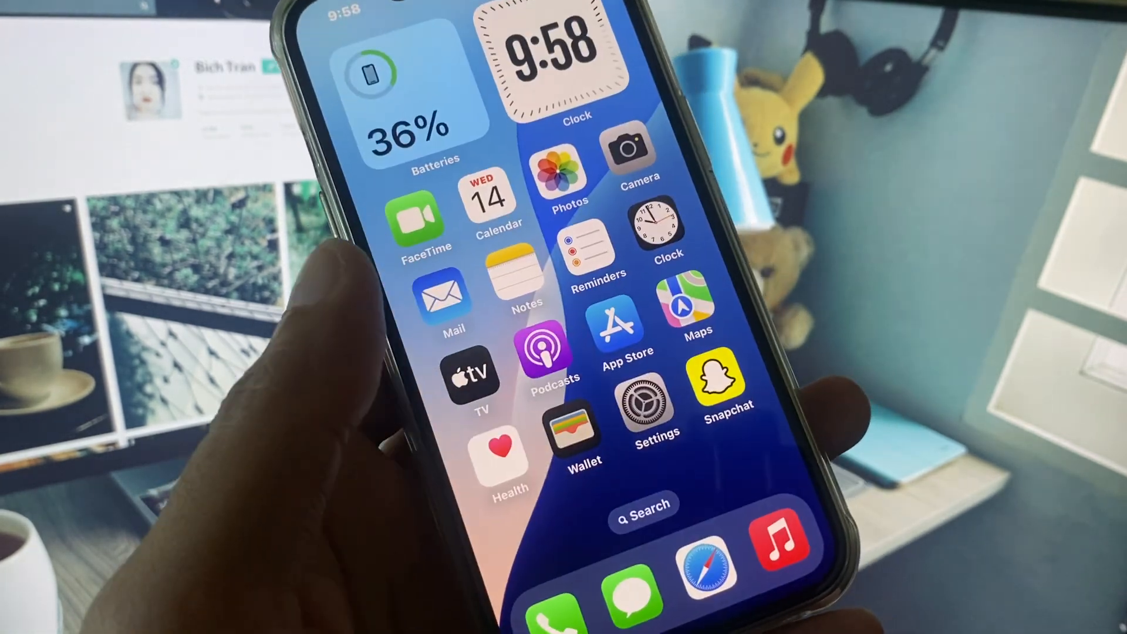
# Reach Screen Time's Content & Privacy Restrictions from Settings
pyautogui.click(645, 403)
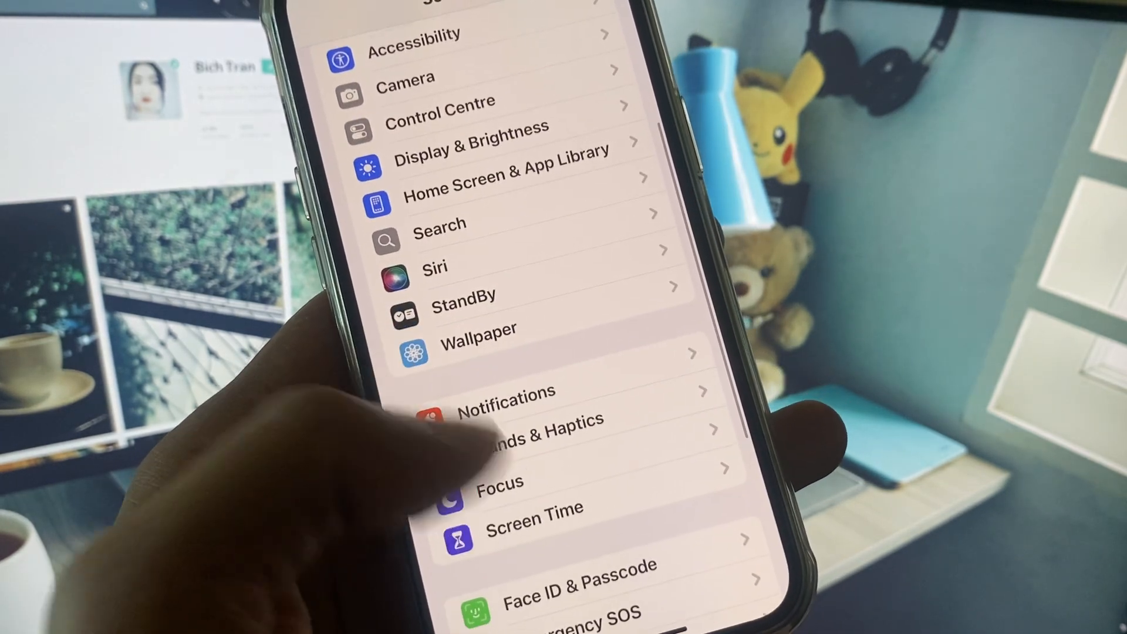
pyautogui.scroll(3)
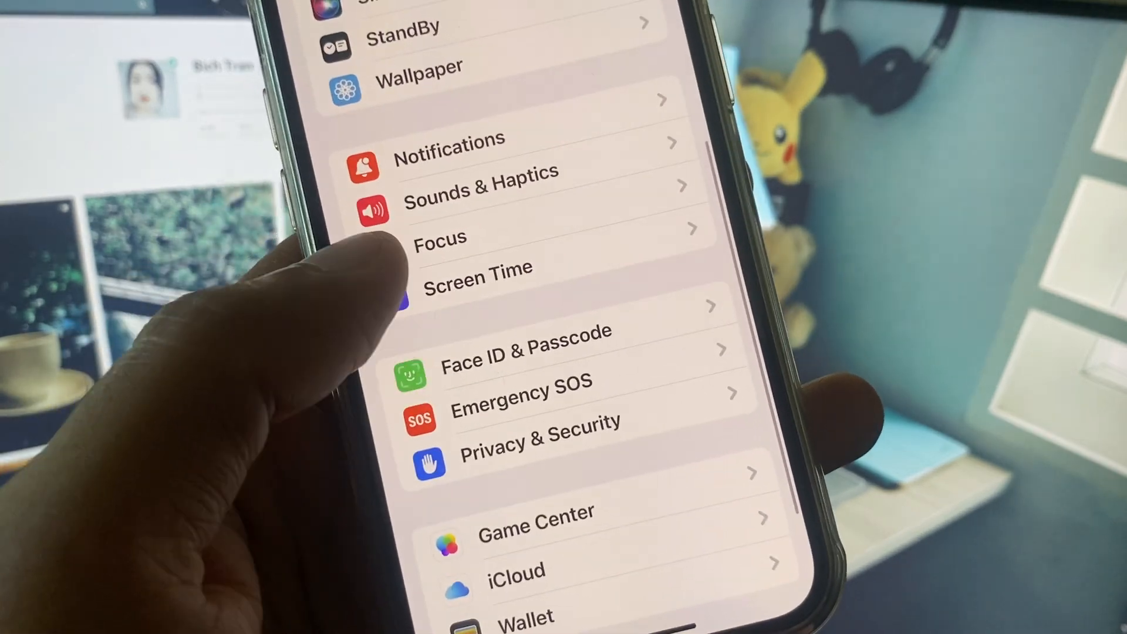
pyautogui.click(475, 268)
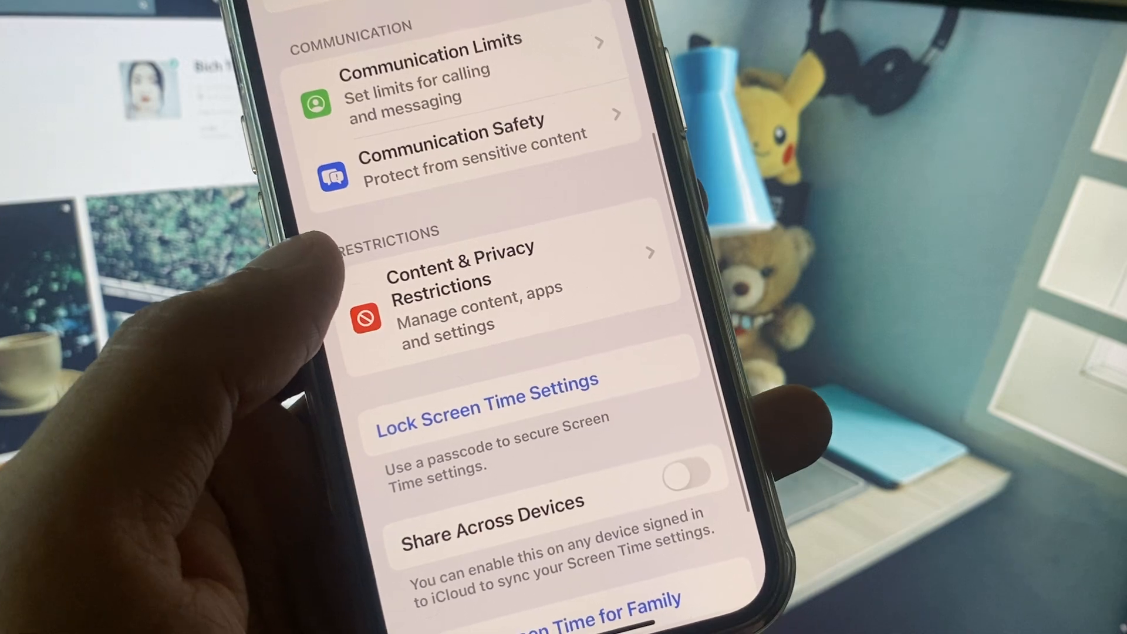
pyautogui.click(462, 287)
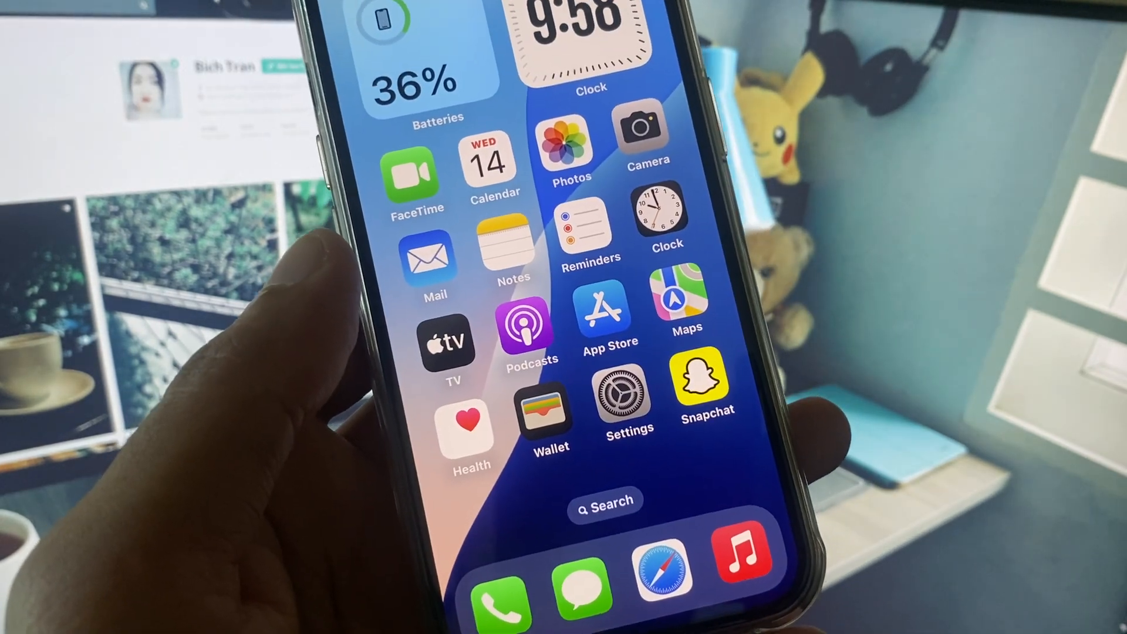
# Locate Safari in Settings' Apps list and enter its settings
pyautogui.click(620, 395)
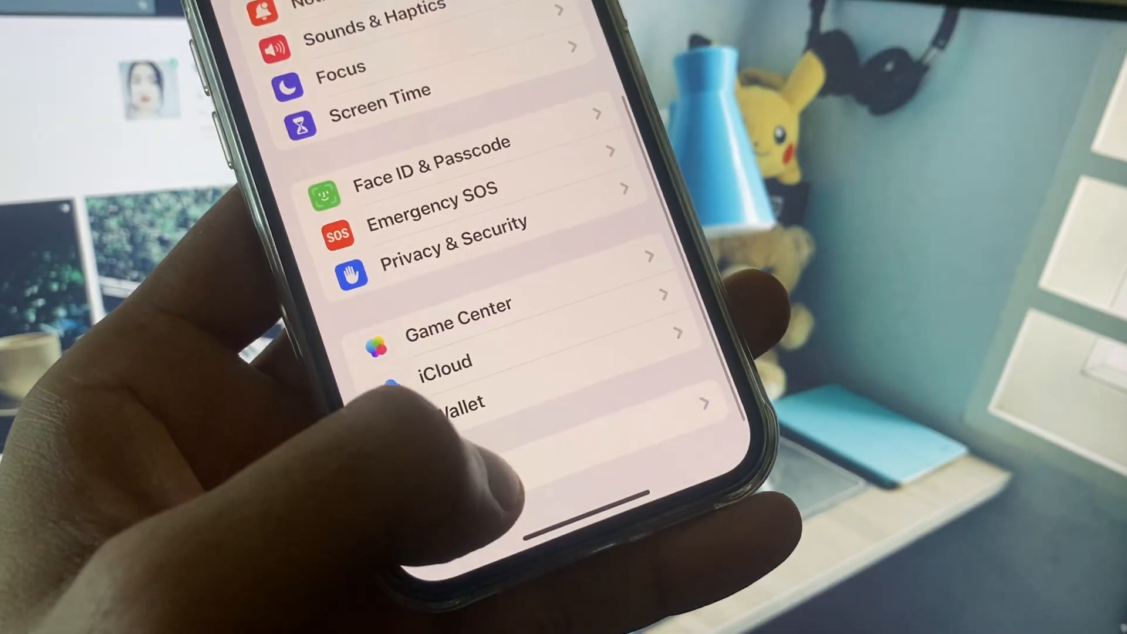
pyautogui.scroll(-3)
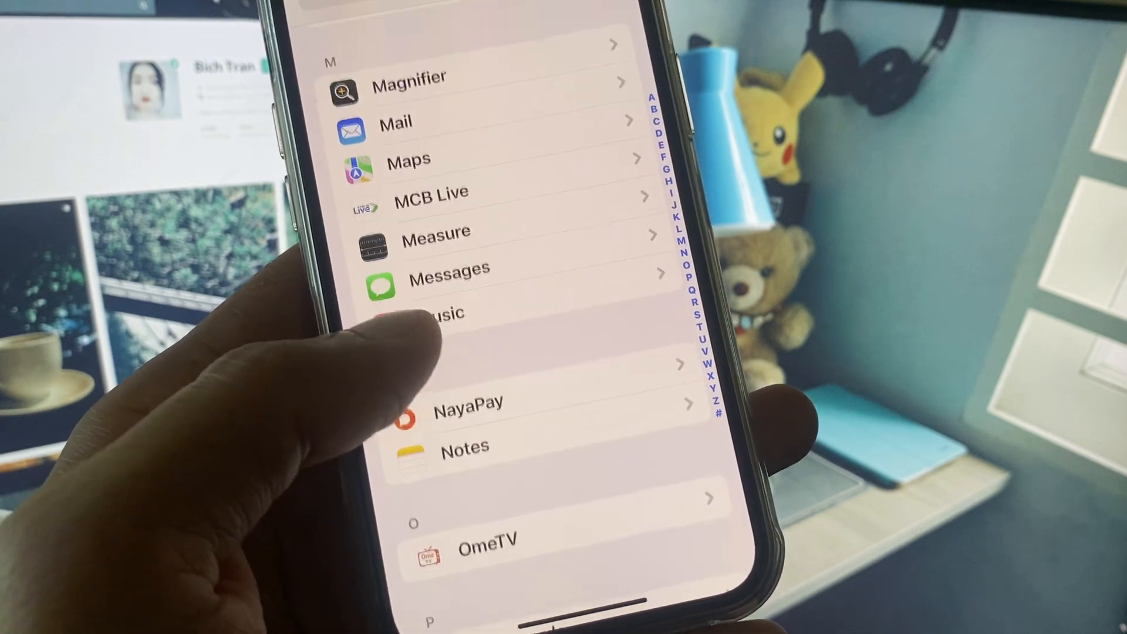
pyautogui.scroll(3)
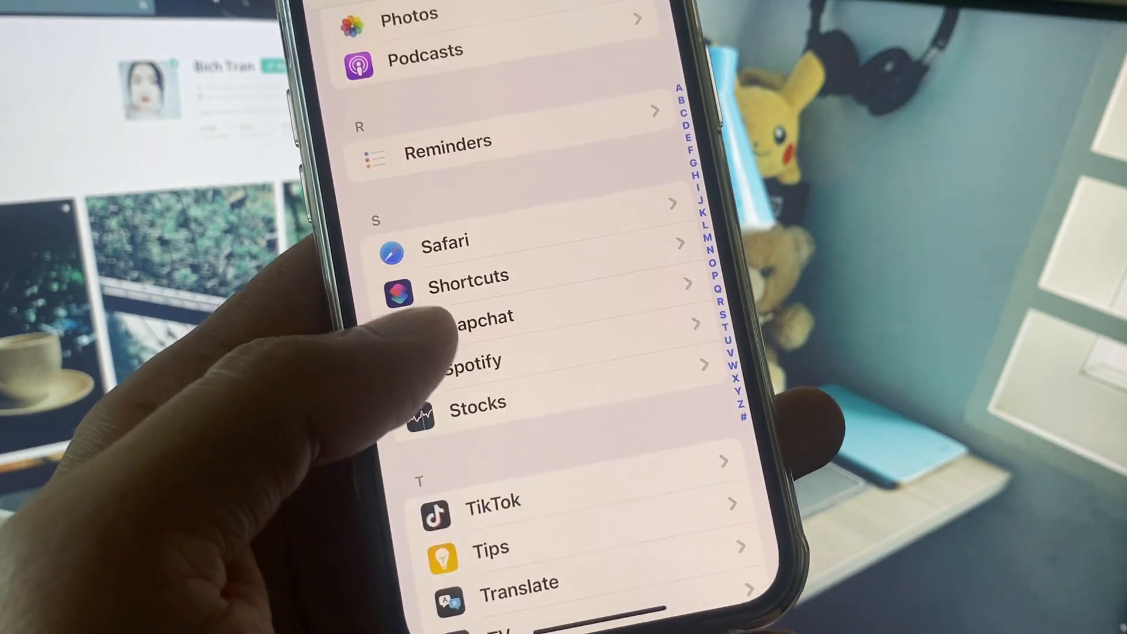
pyautogui.click(446, 242)
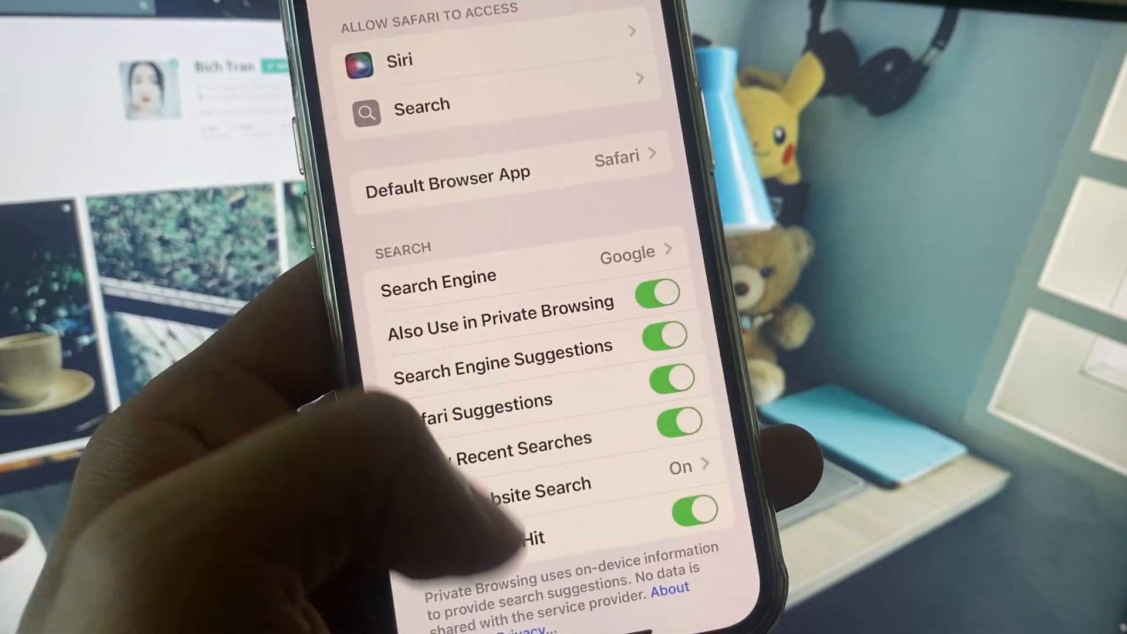
# Clear Safari's History and Website Data, confirming with Clear History
pyautogui.scroll(-3)
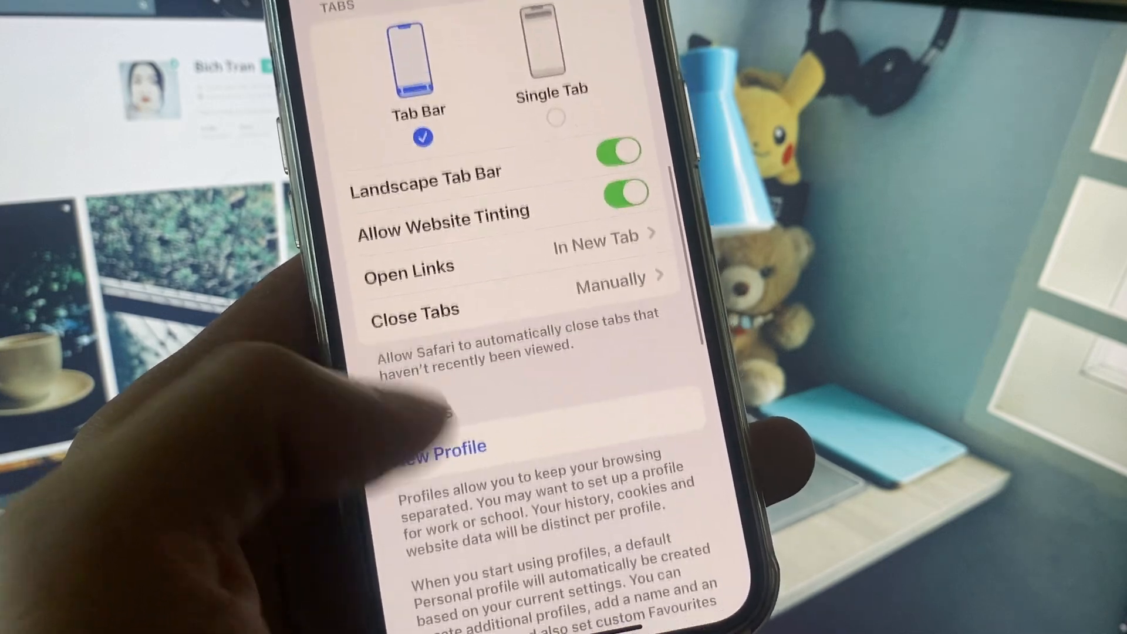
pyautogui.scroll(-3)
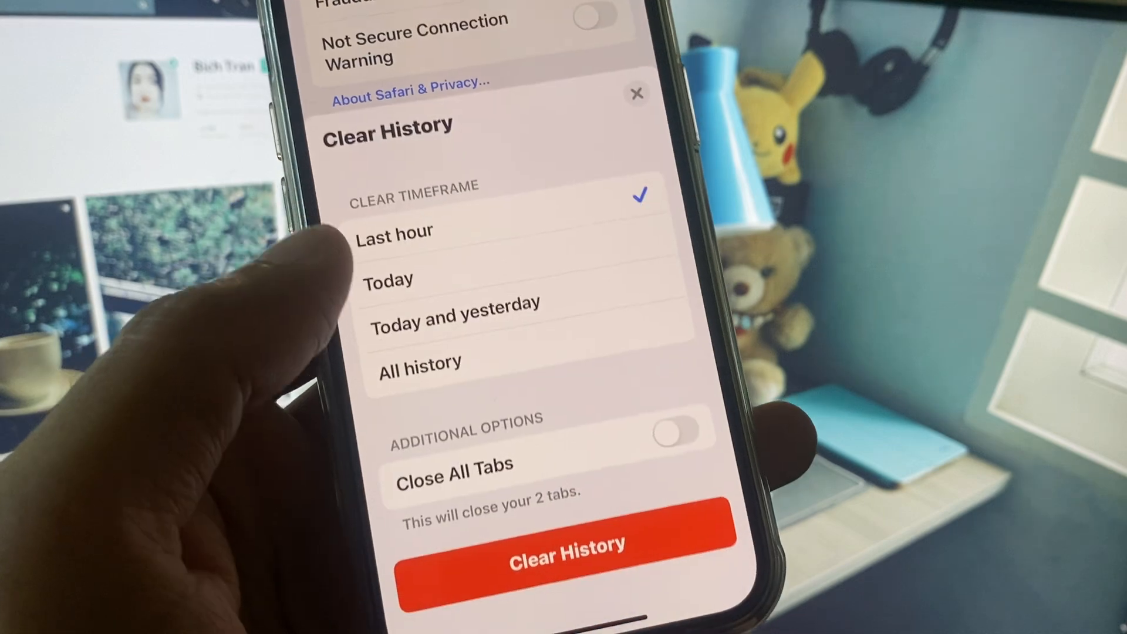
pyautogui.click(468, 302)
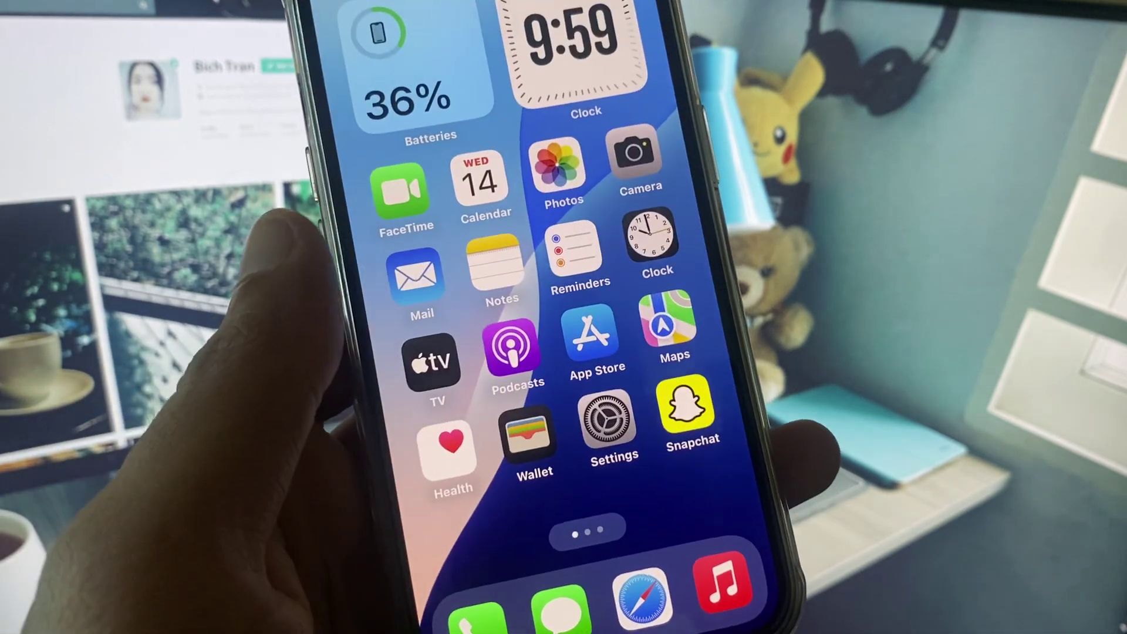
pyautogui.hscroll(-3)
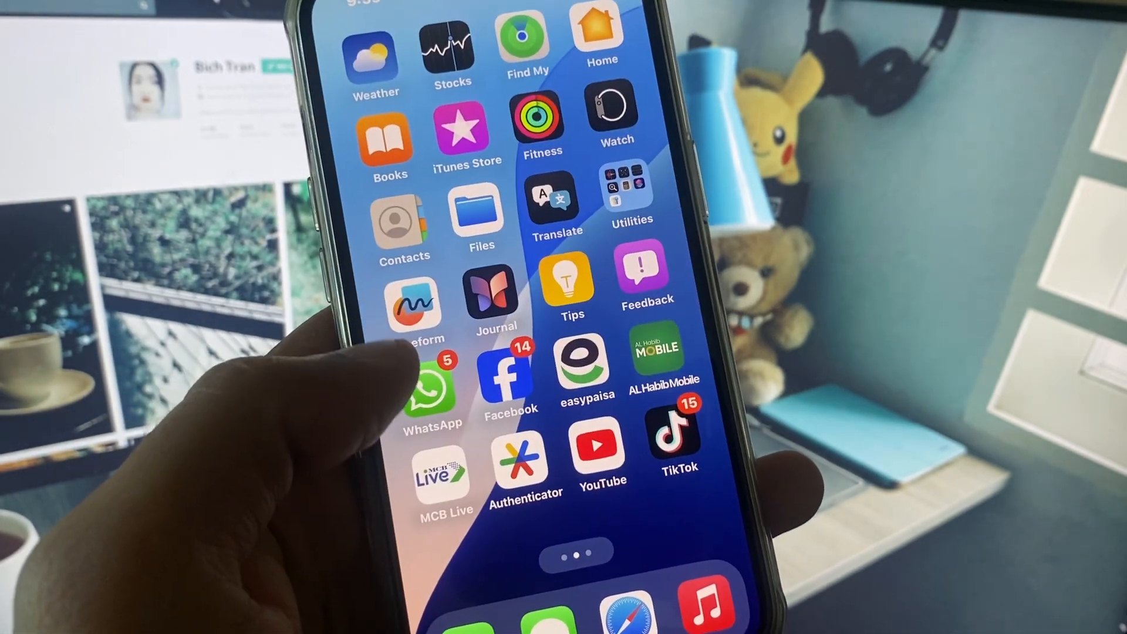
pyautogui.hscroll(-3)
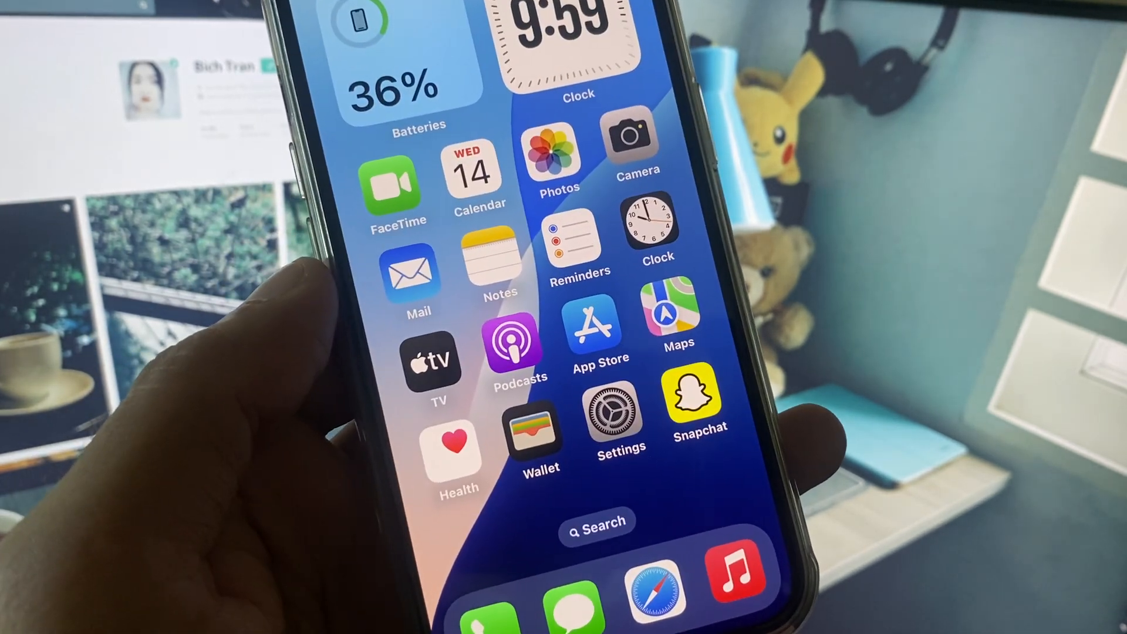